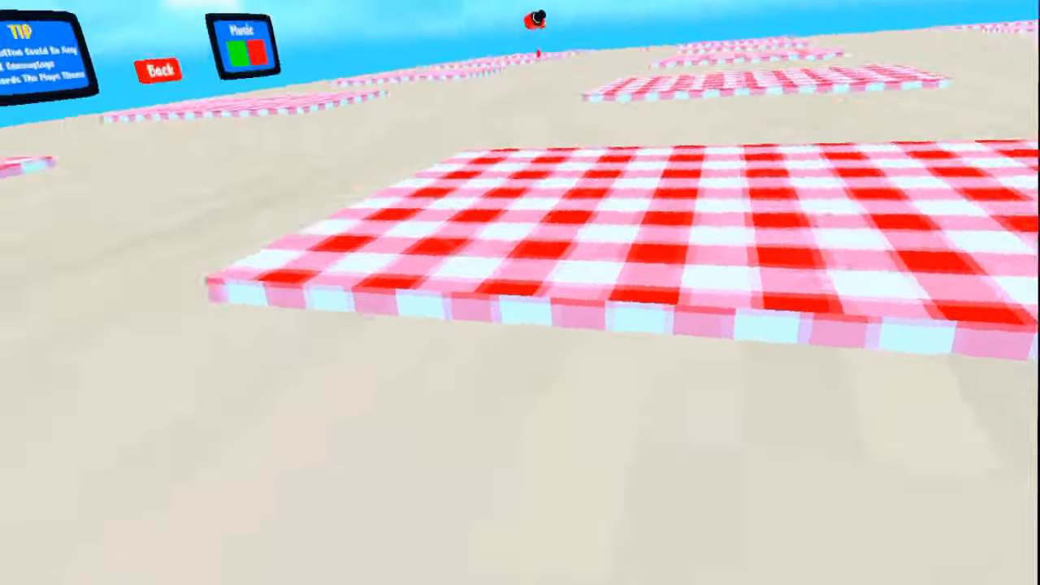
mouse_move(520, 293)
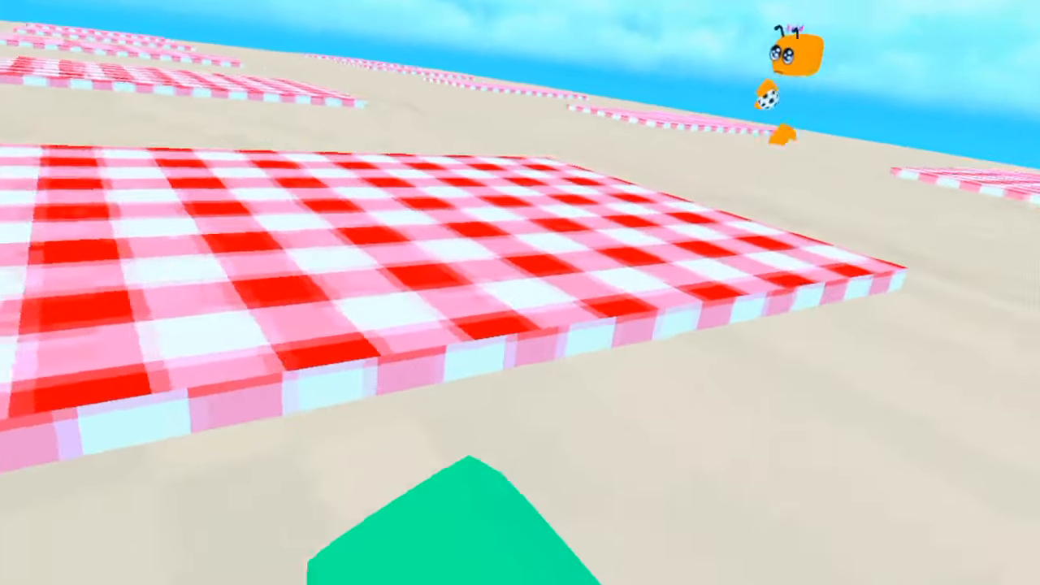